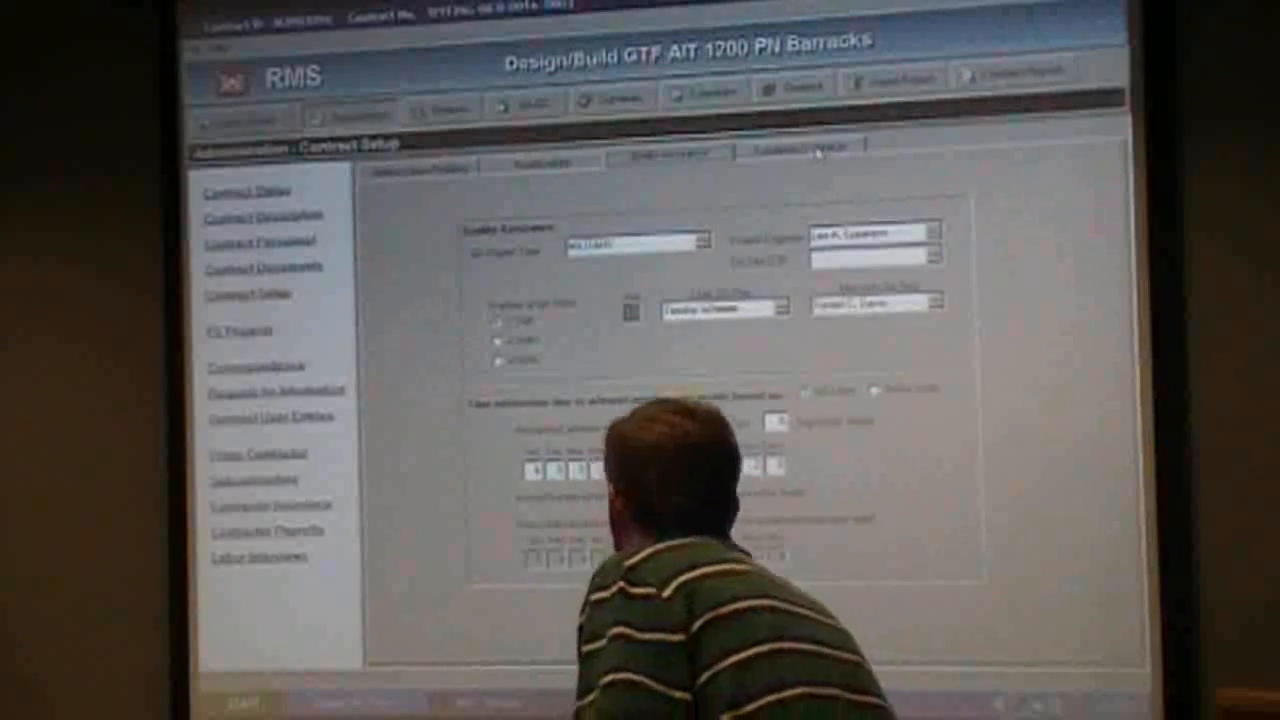
Step: Switch Contract Setup to the fourth tab showing its day-count fields and options
{"action": "left_click", "coordinate": [800, 148]}
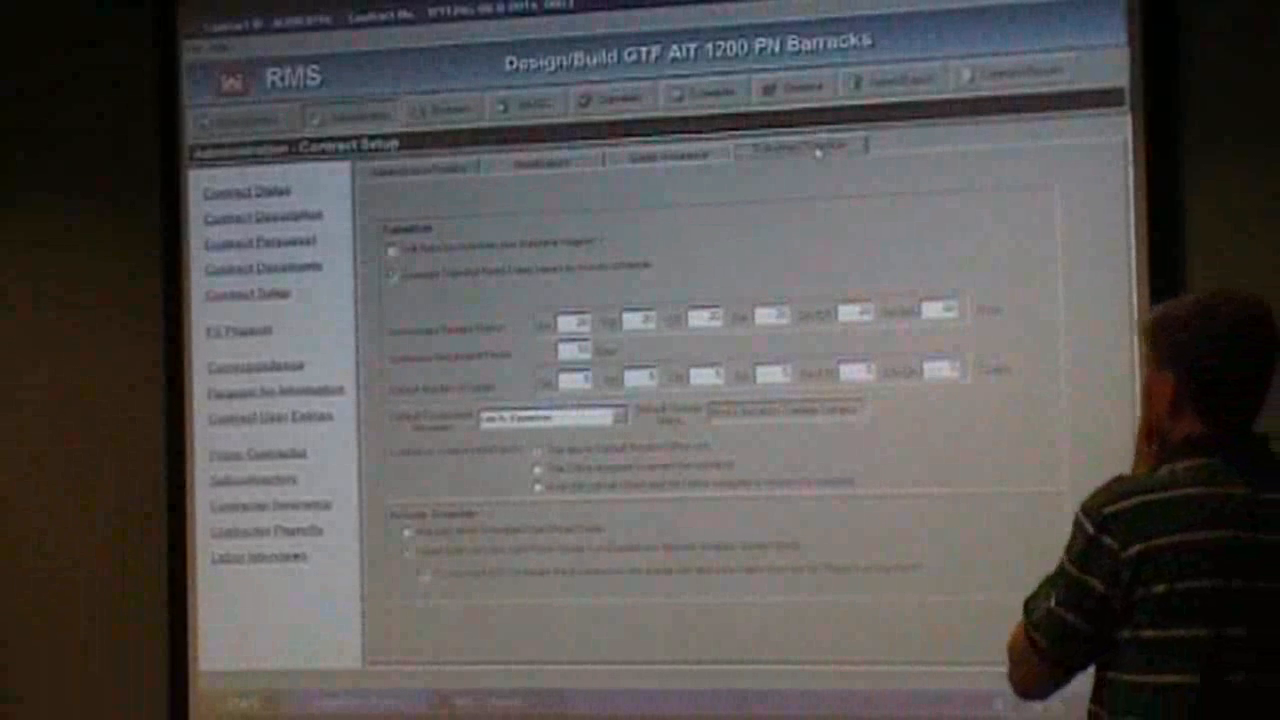